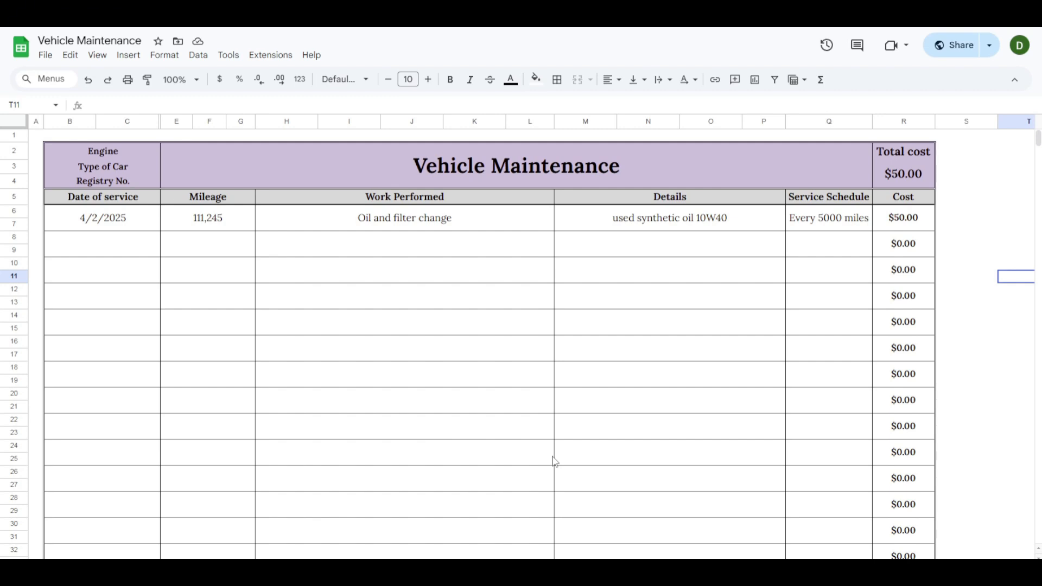
mouse_move(588, 421)
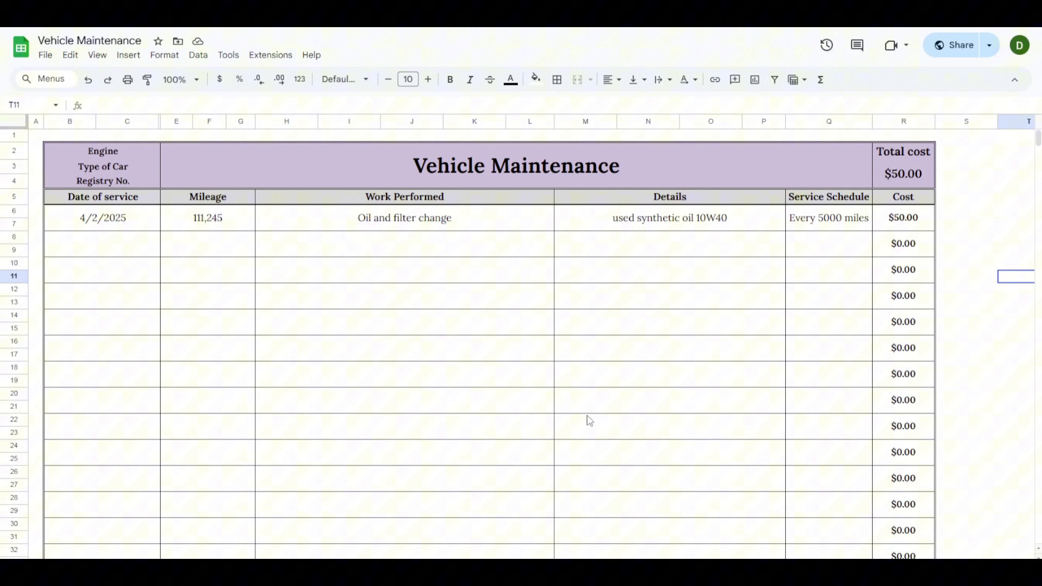
mouse_move(605, 443)
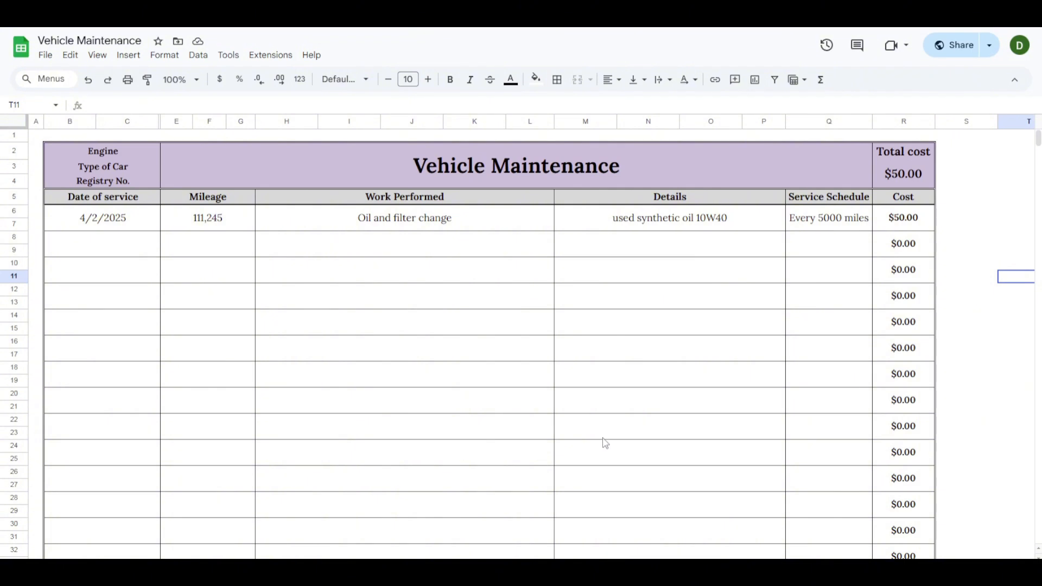
mouse_move(630, 412)
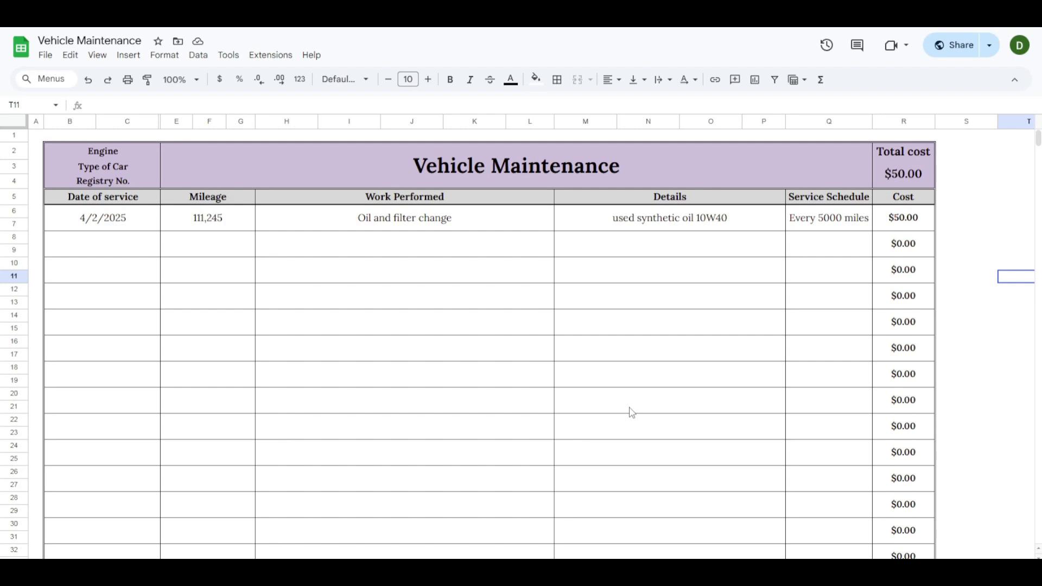
mouse_move(108, 157)
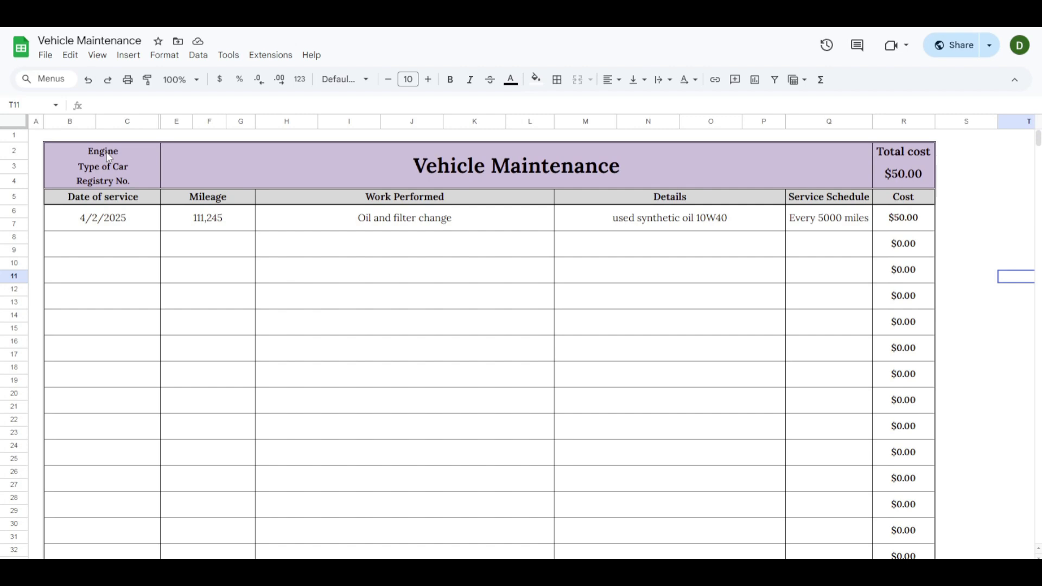
left_click(103, 151)
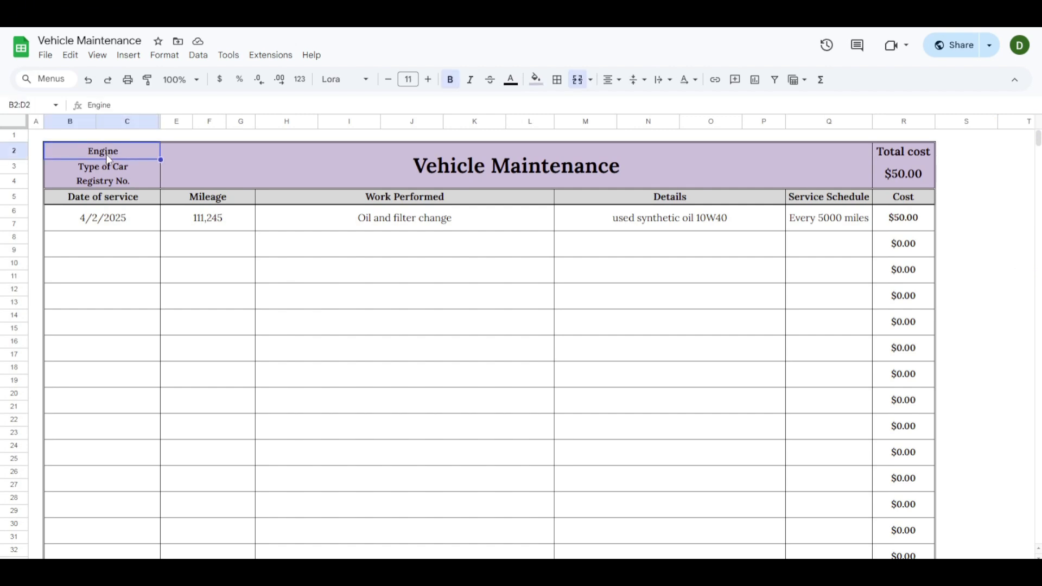
left_click(102, 166)
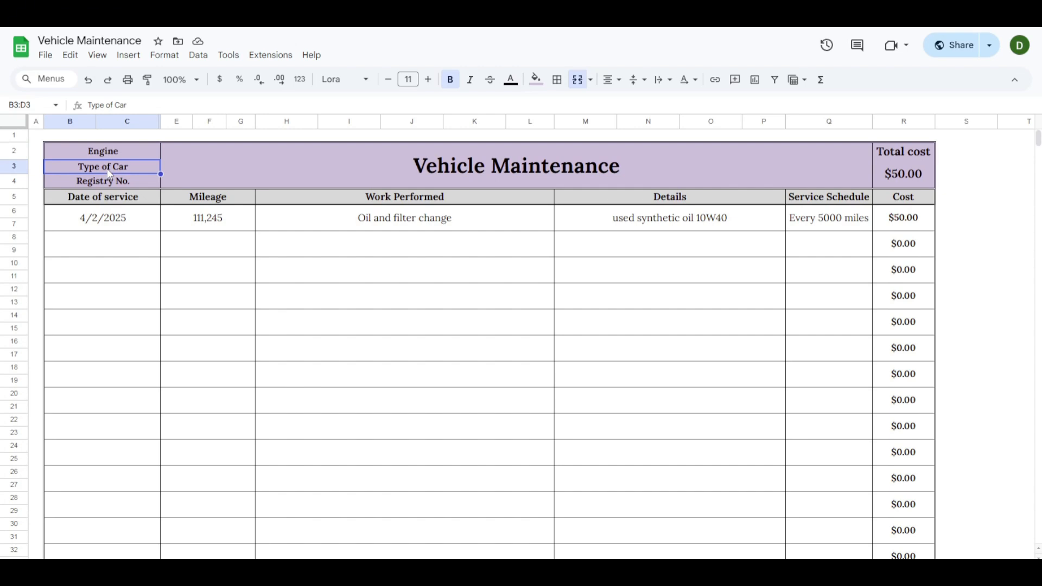
left_click(103, 181)
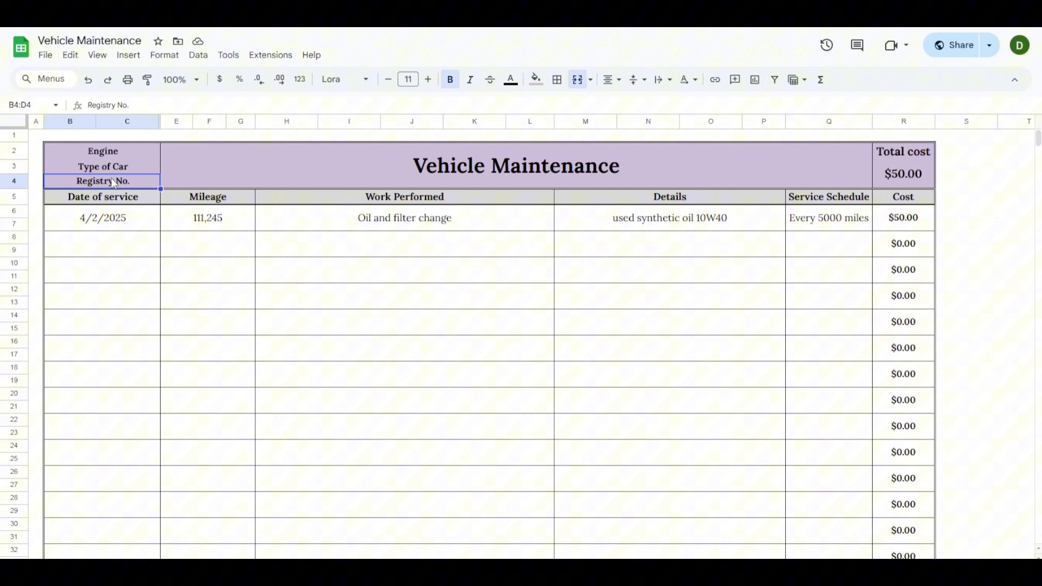
mouse_move(116, 196)
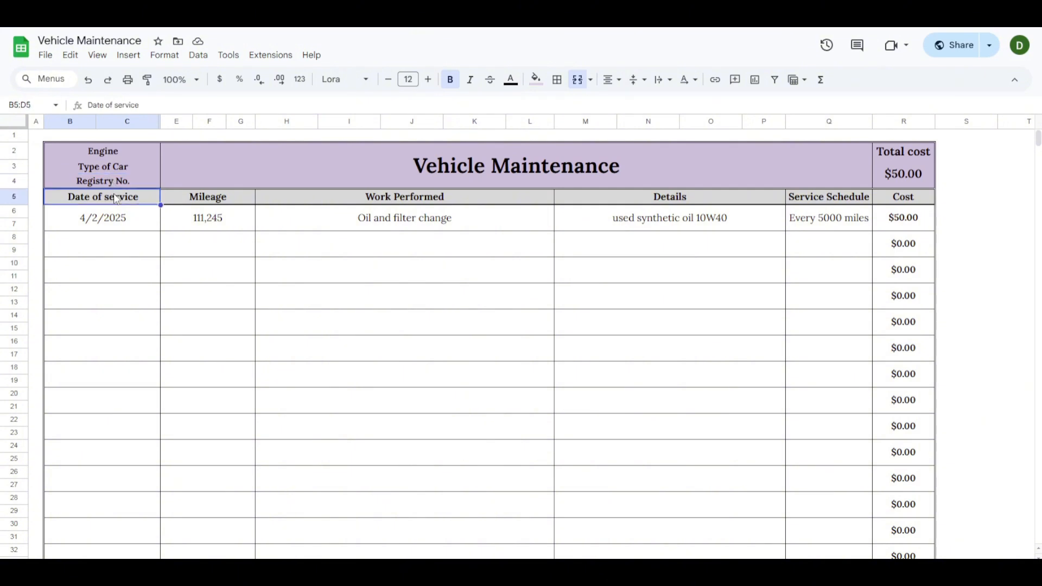
left_click(207, 196)
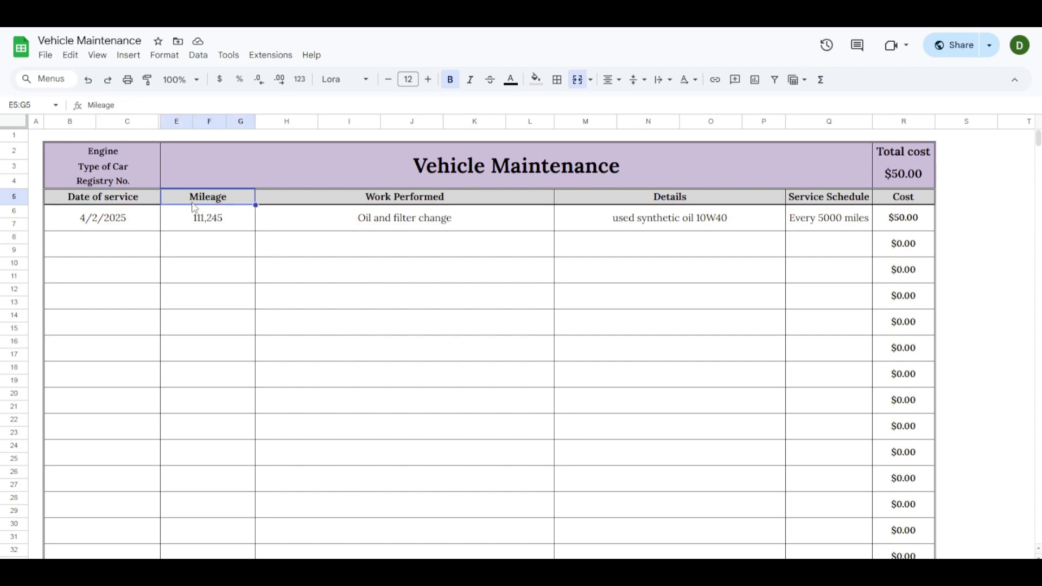
mouse_move(379, 204)
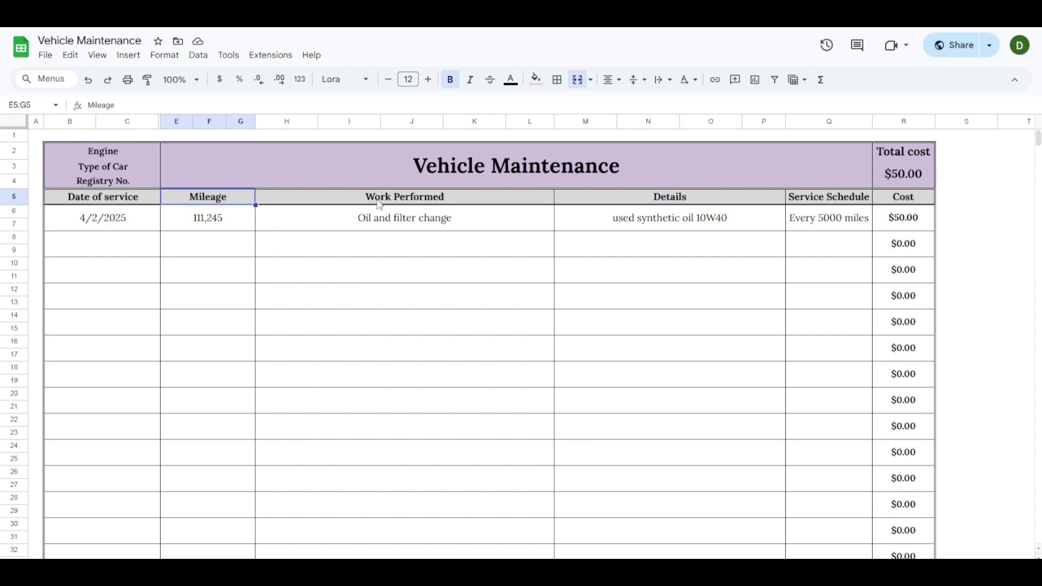
left_click(404, 195)
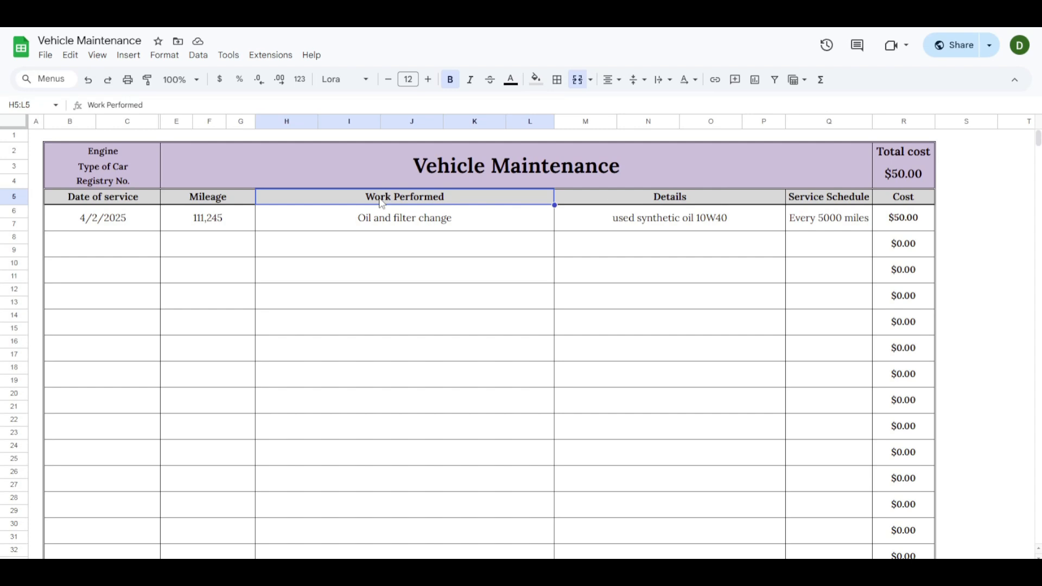
left_click(669, 197)
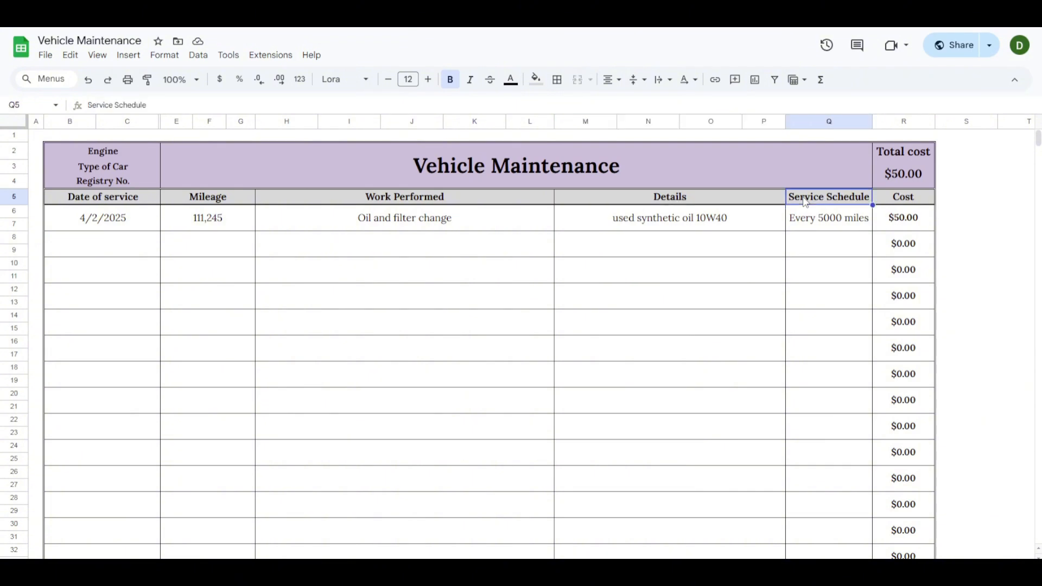
left_click(903, 196)
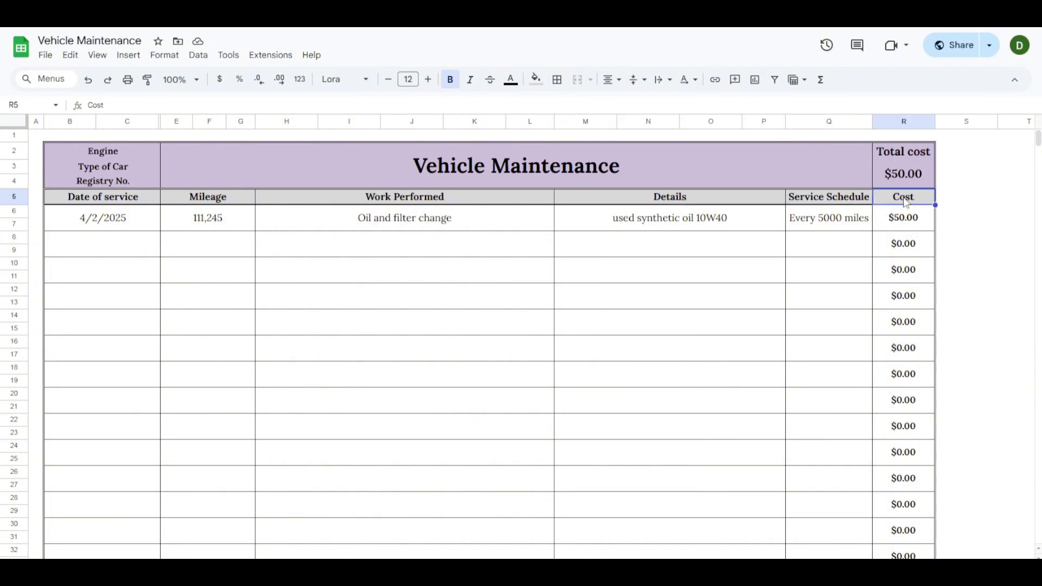